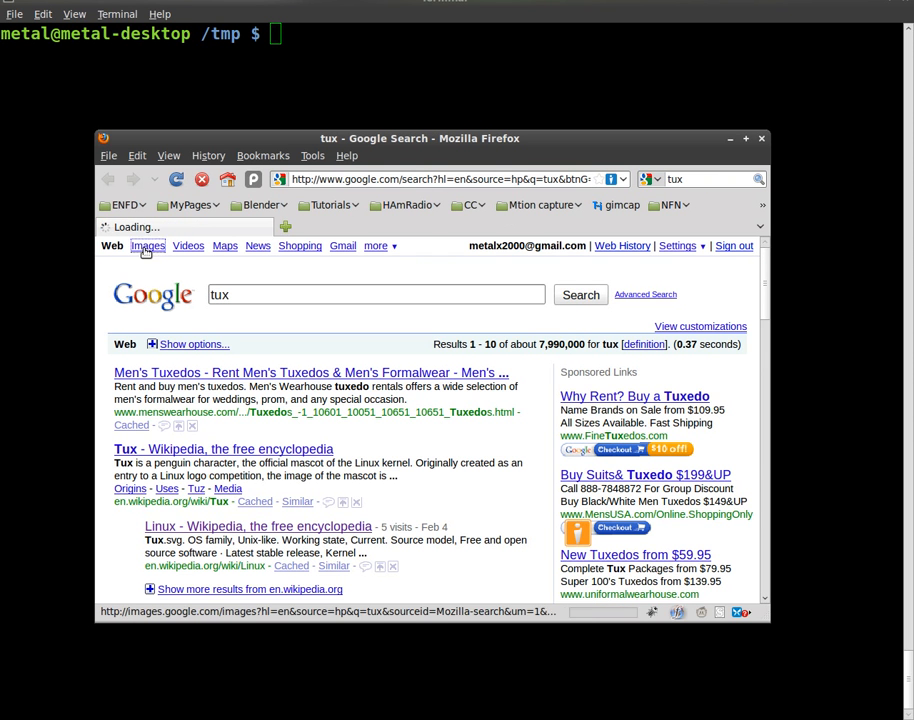
- Open the stevelacey.net Tux image from Google Images and copy its location
left_click(148, 246)
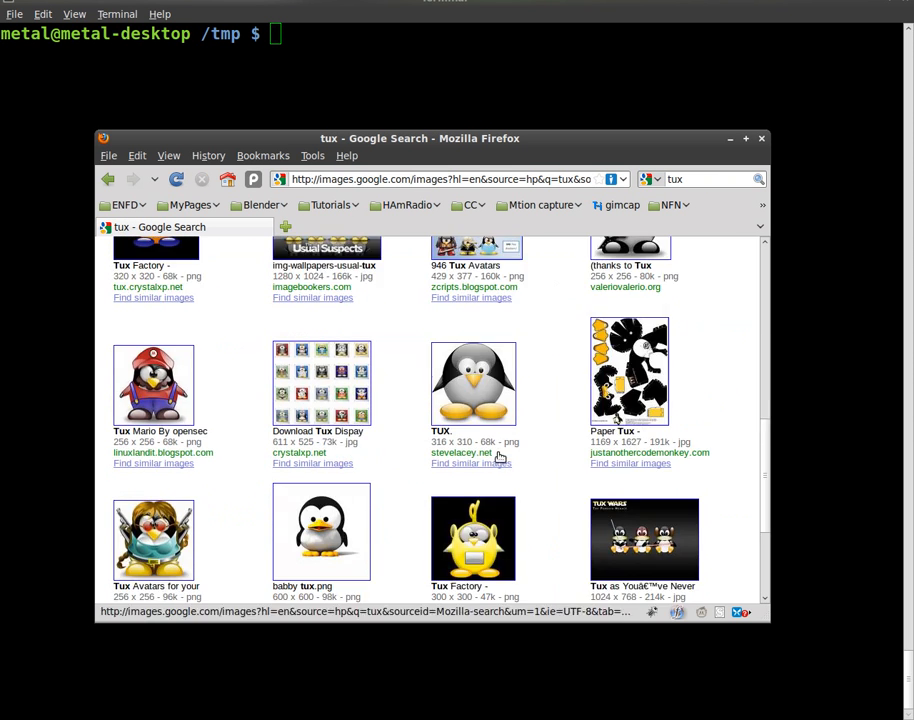
left_click(472, 384)
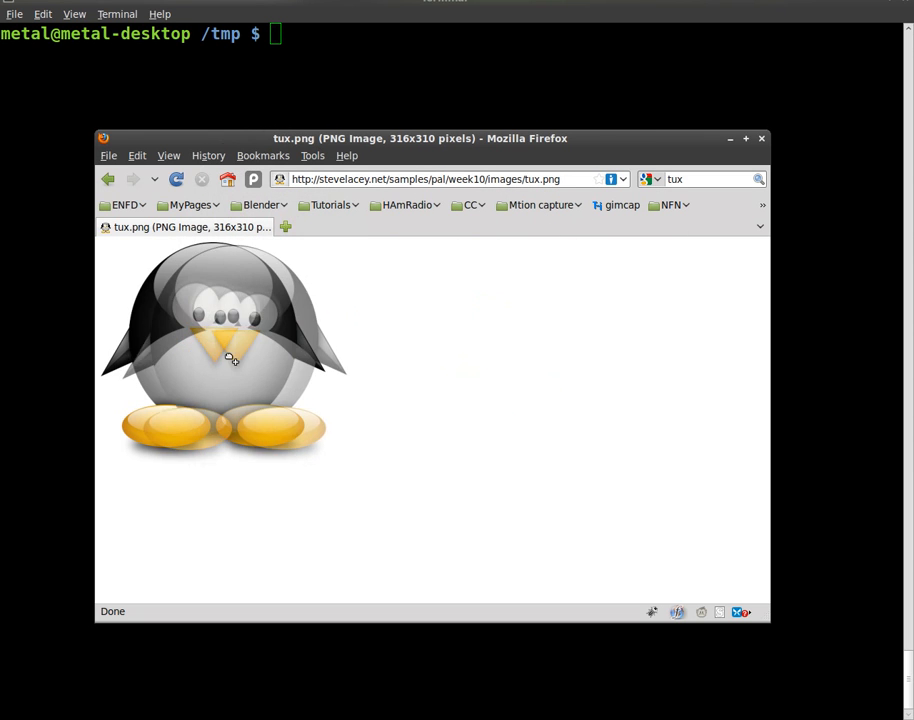
right_click(230, 360)
type("wget")
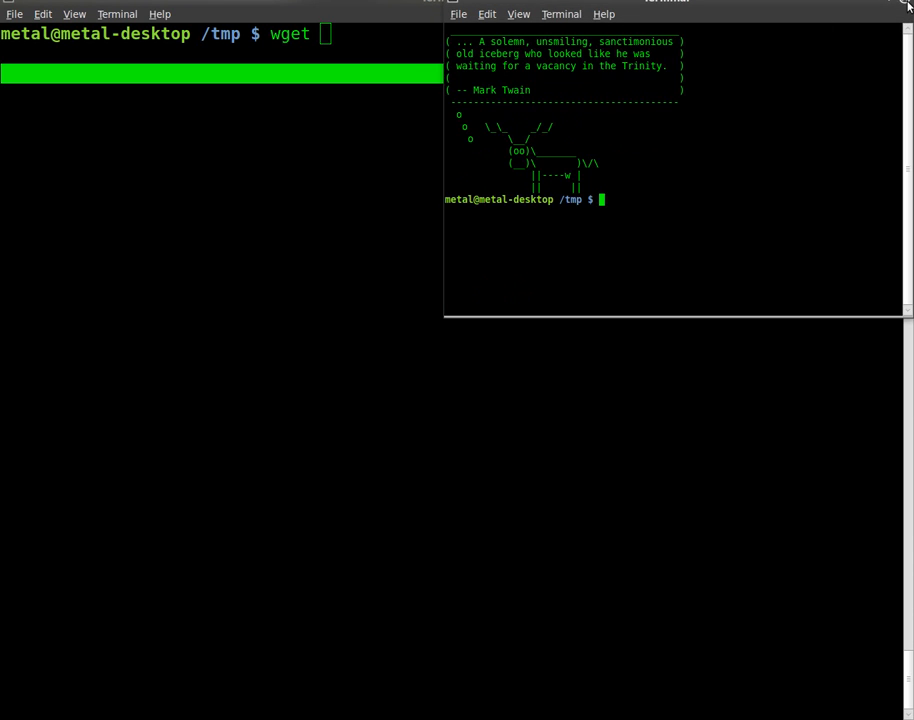
type("http://stevelacey.net/samples/pal/week10/images/tux.png")
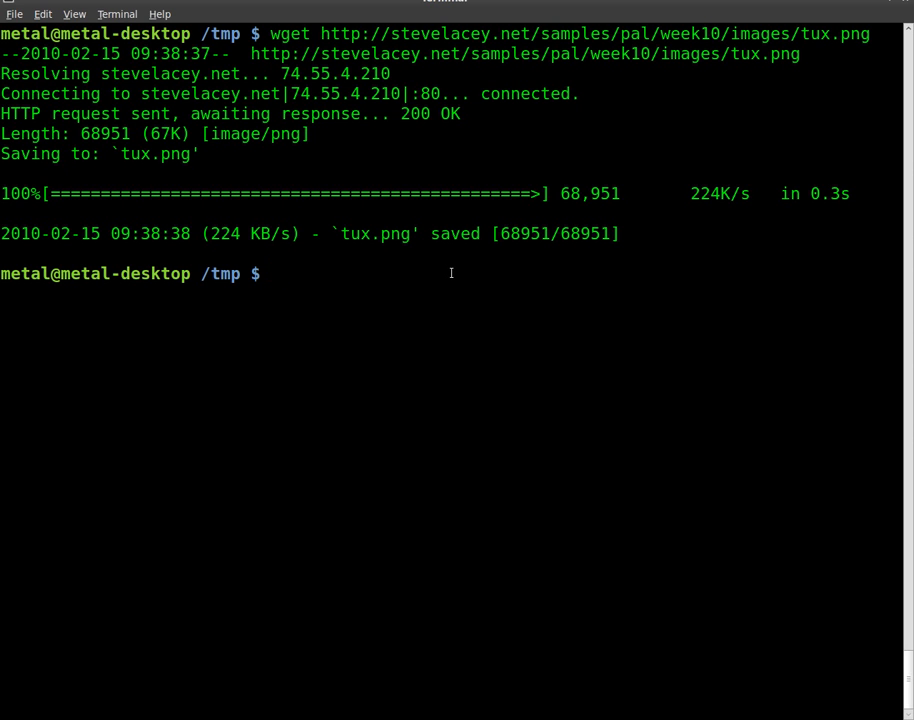
- Open mygame.py in Vim and start a new line after set_mode
type("vim my")
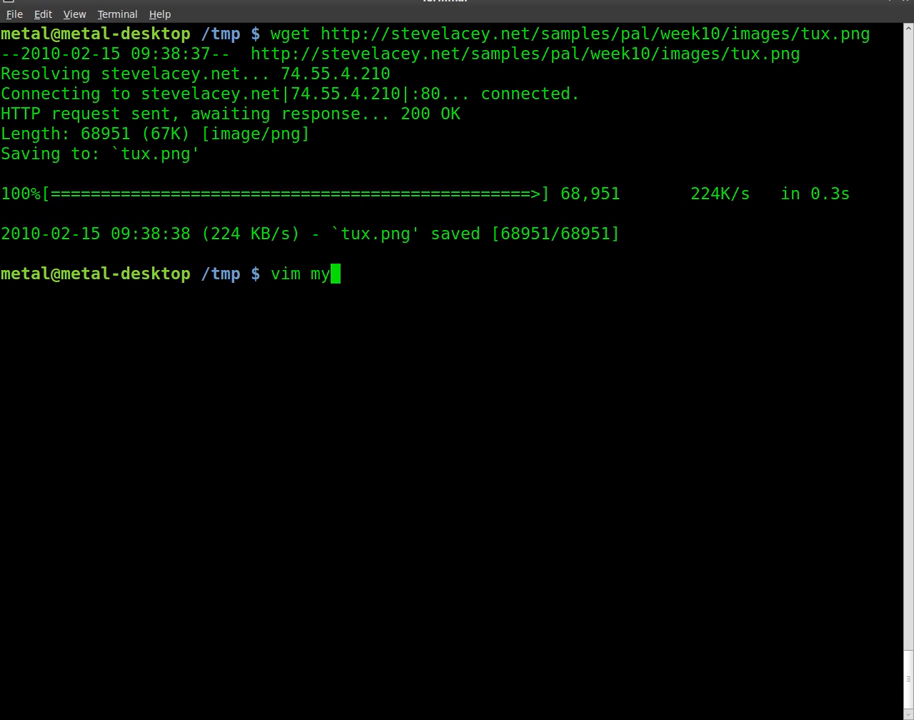
type("game.py")
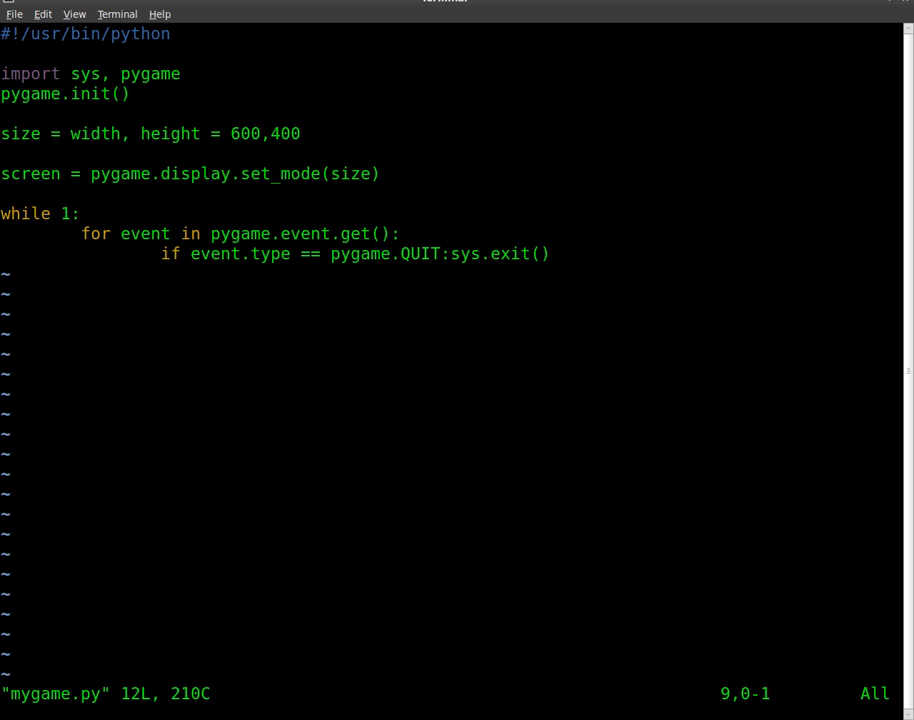
key("o")
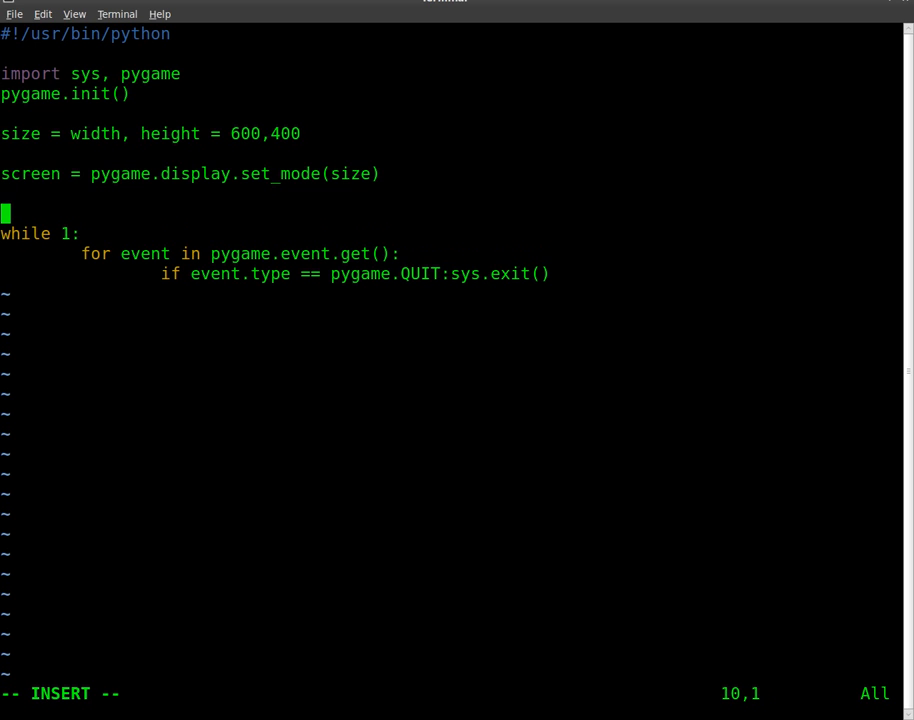
- Write the line tux = pygame.image.load("tux.png")
type("tux =")
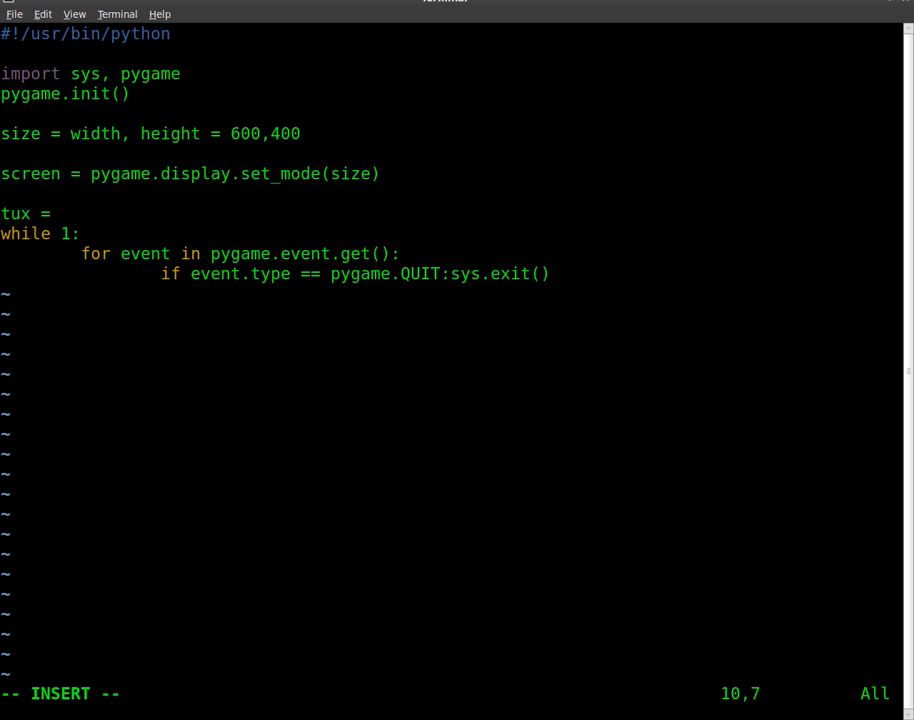
type("pygam")
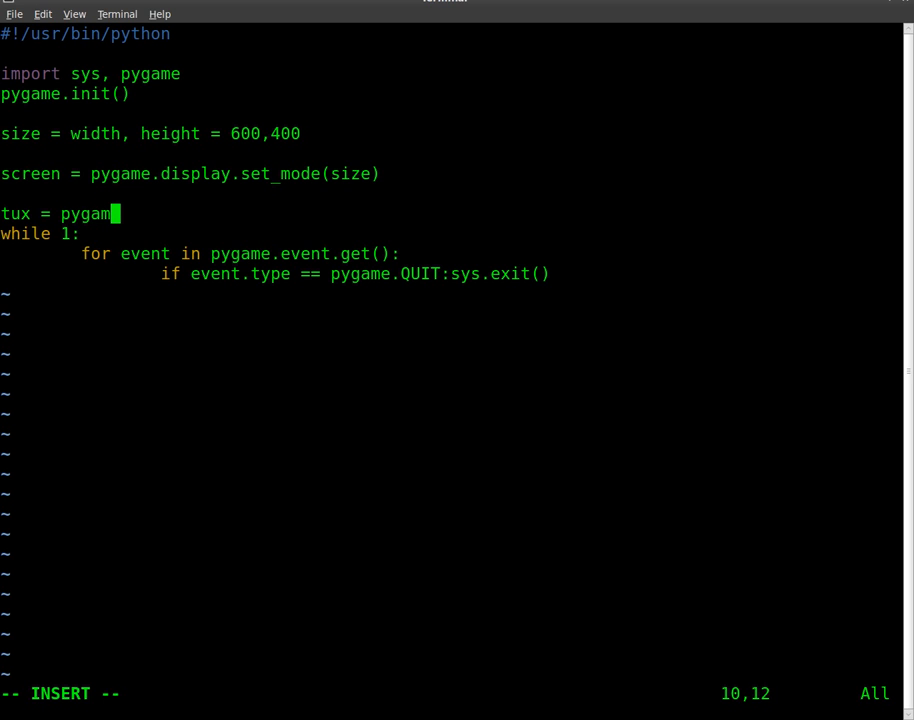
type(".ima")
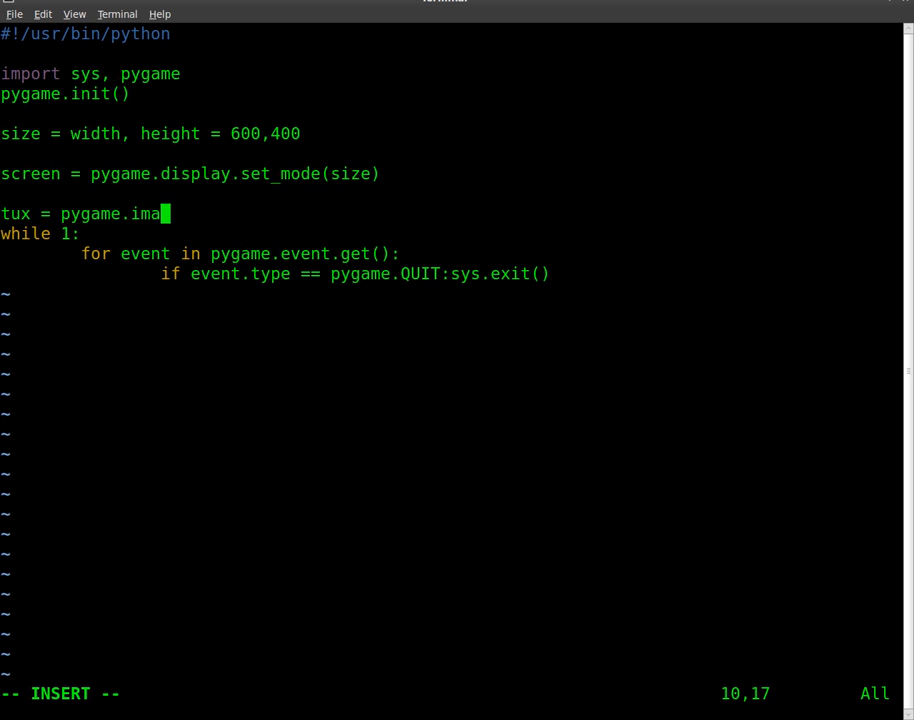
type("ge.load")
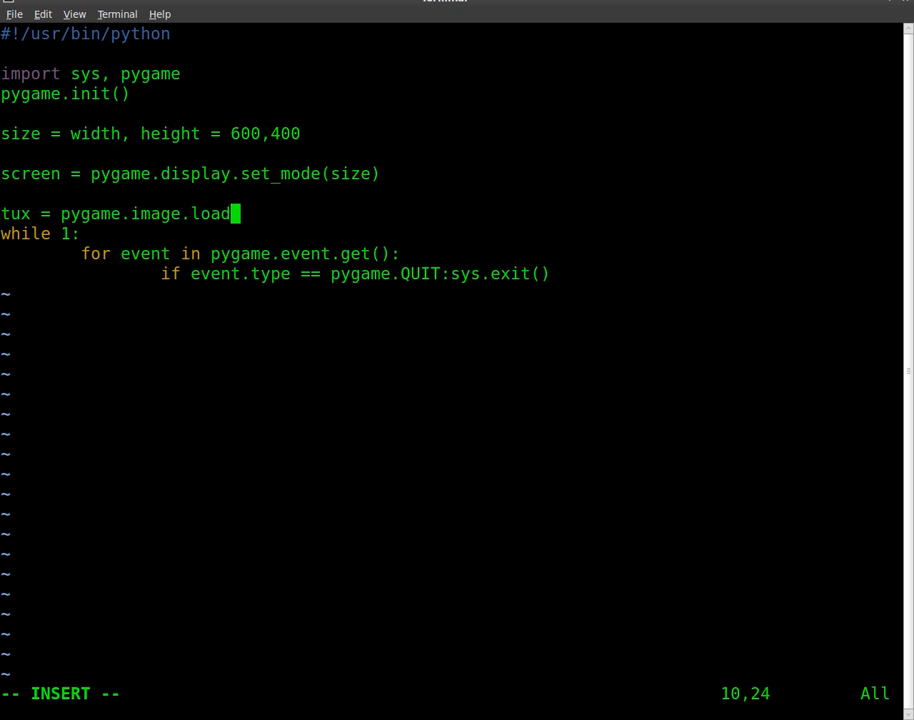
type("(\"")
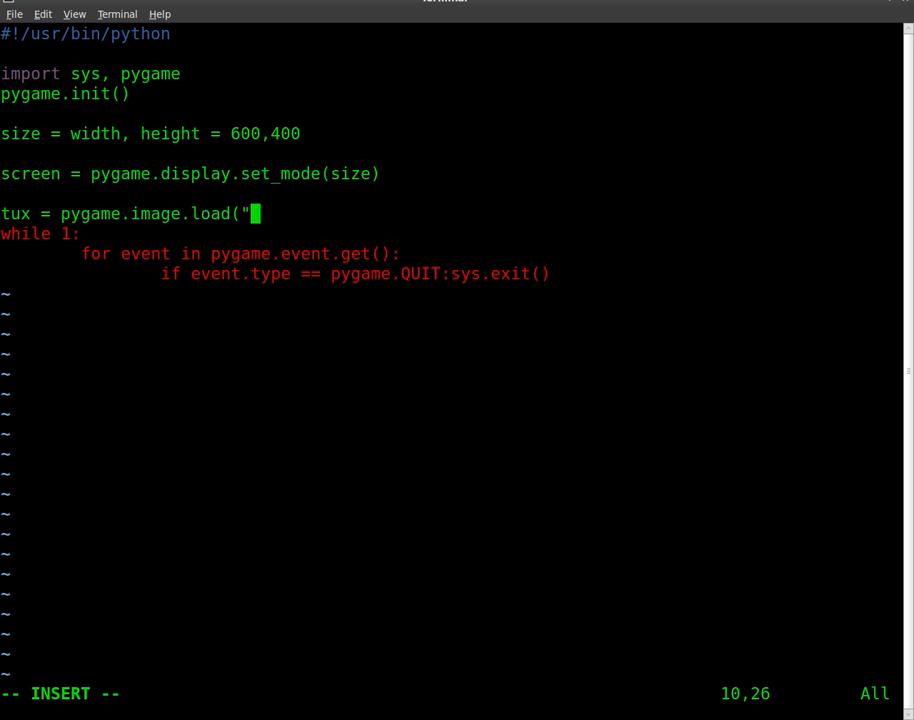
type("tux\")")
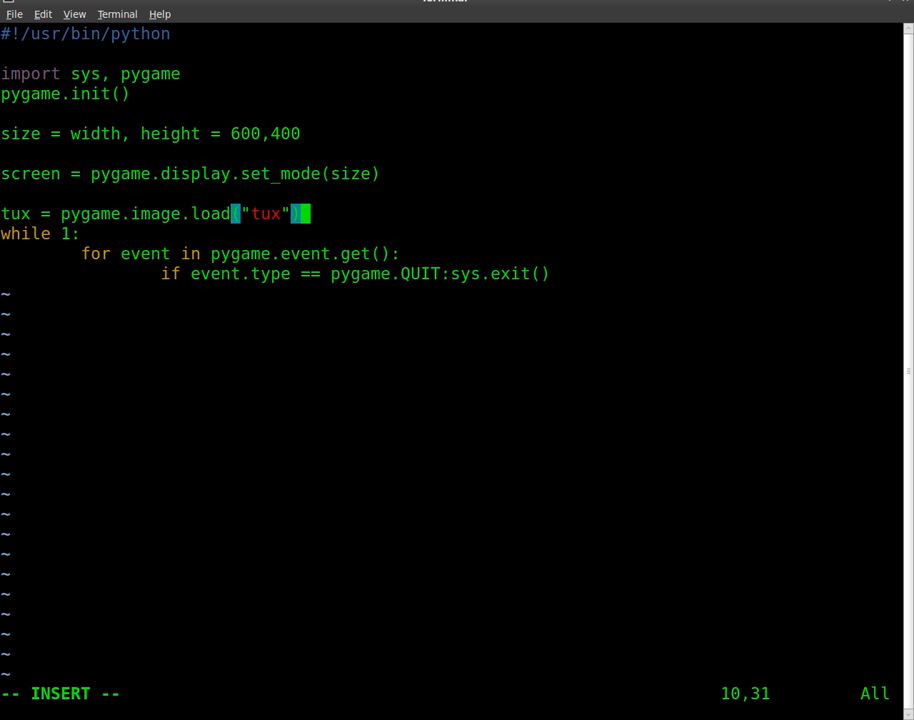
type(".")
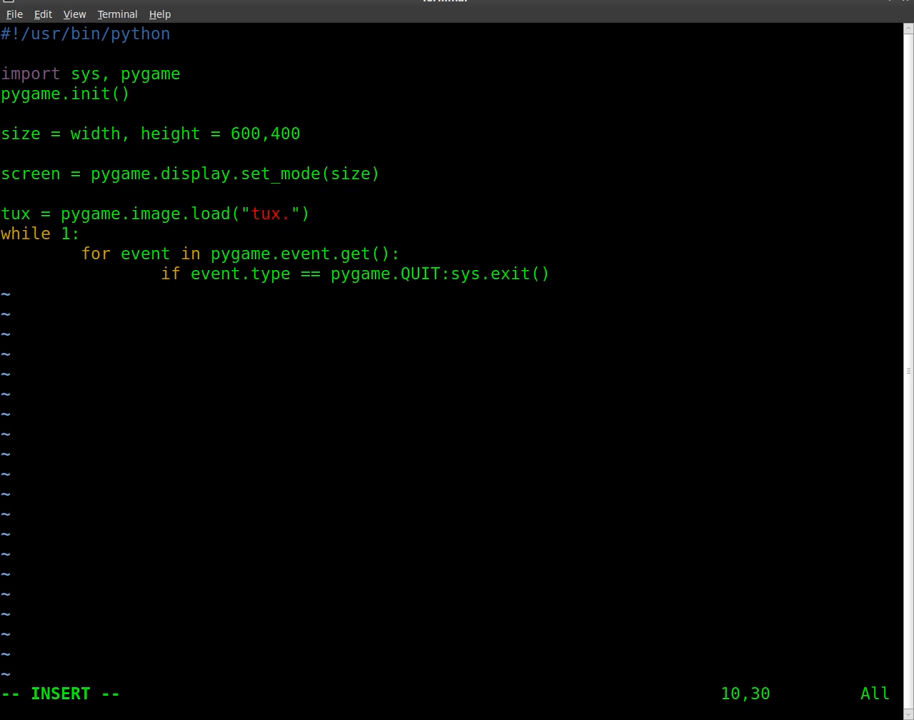
type("png")
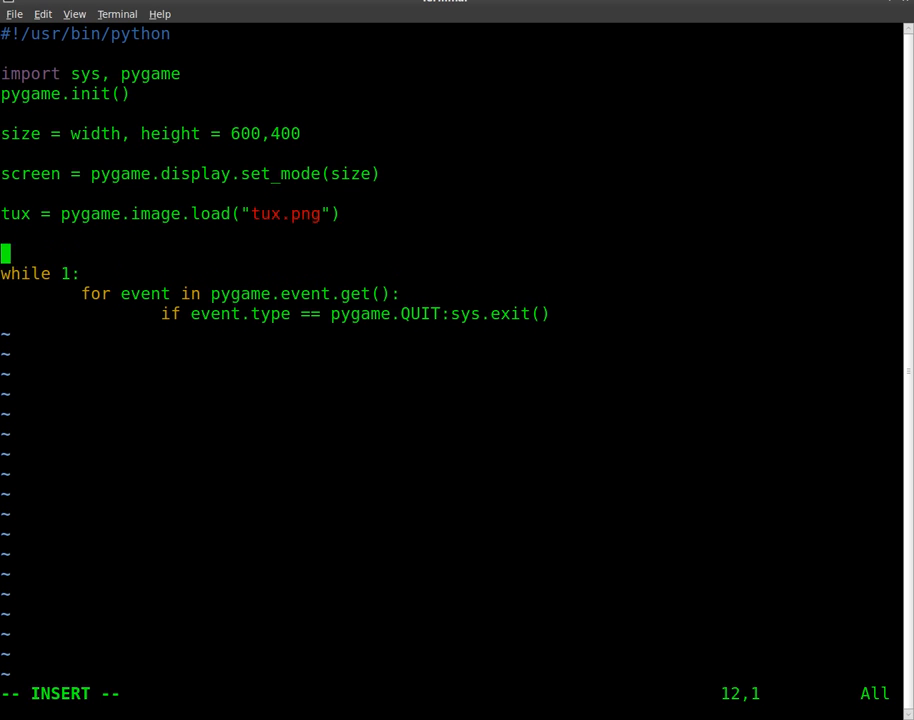
- Write screen.blit(tux,(200,200)) before the while loop
type("screen")
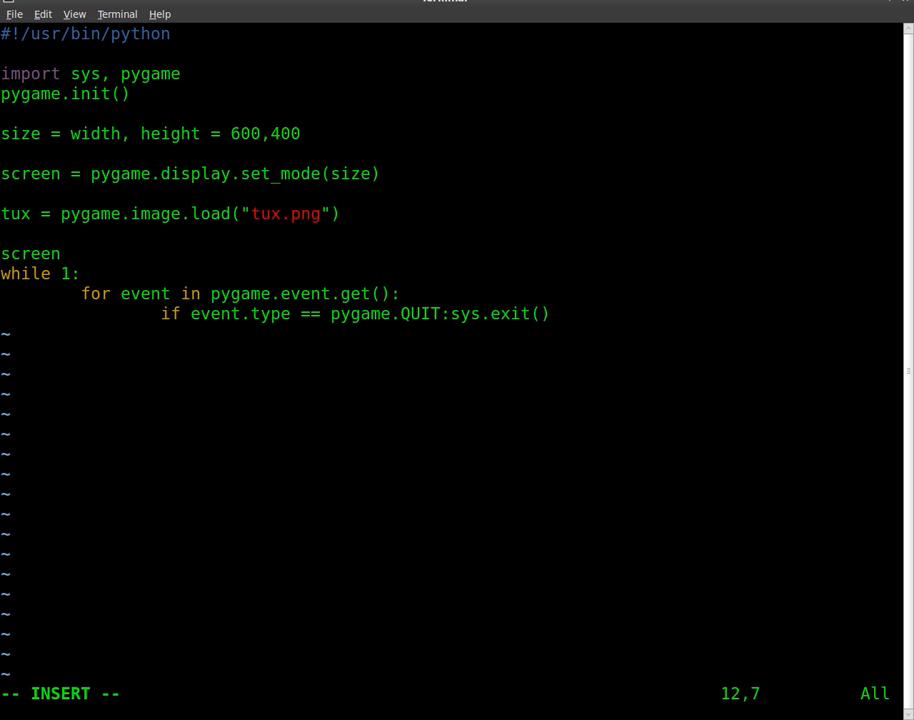
type(".blit")
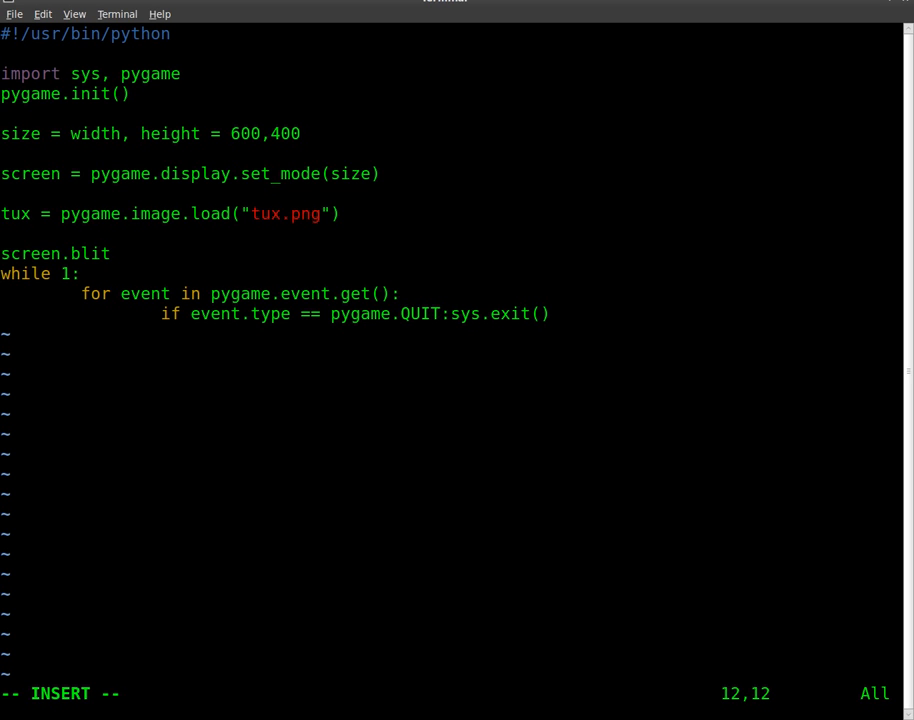
type("(")
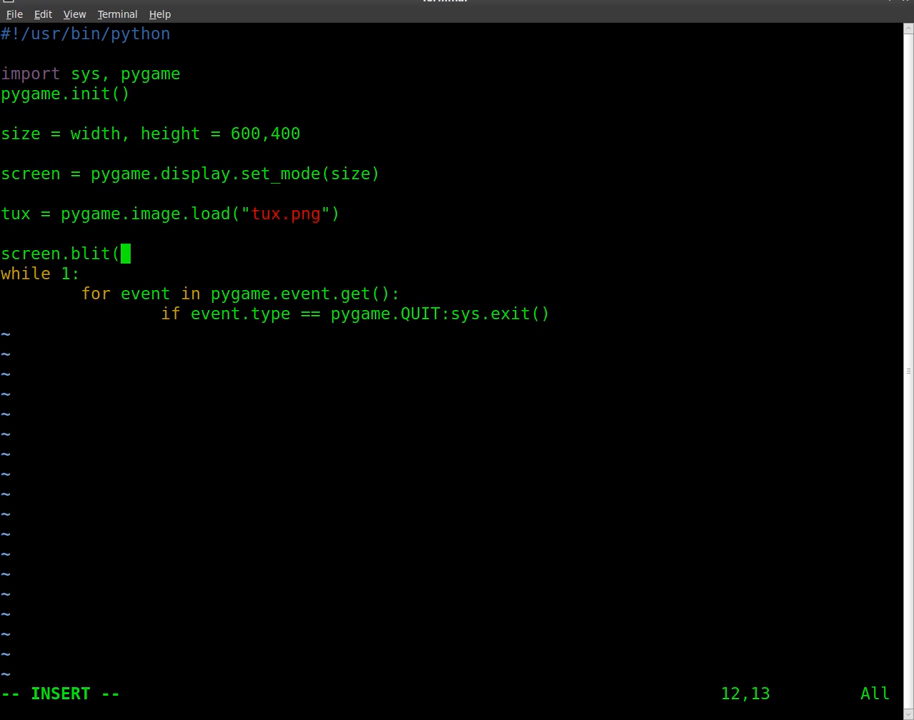
type("tux")
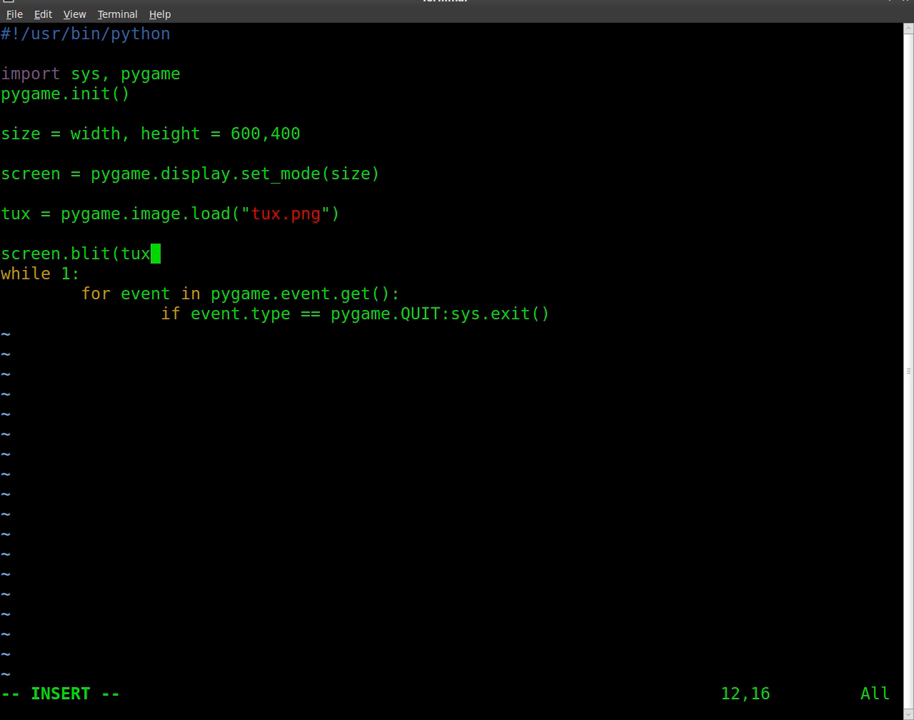
type(",")
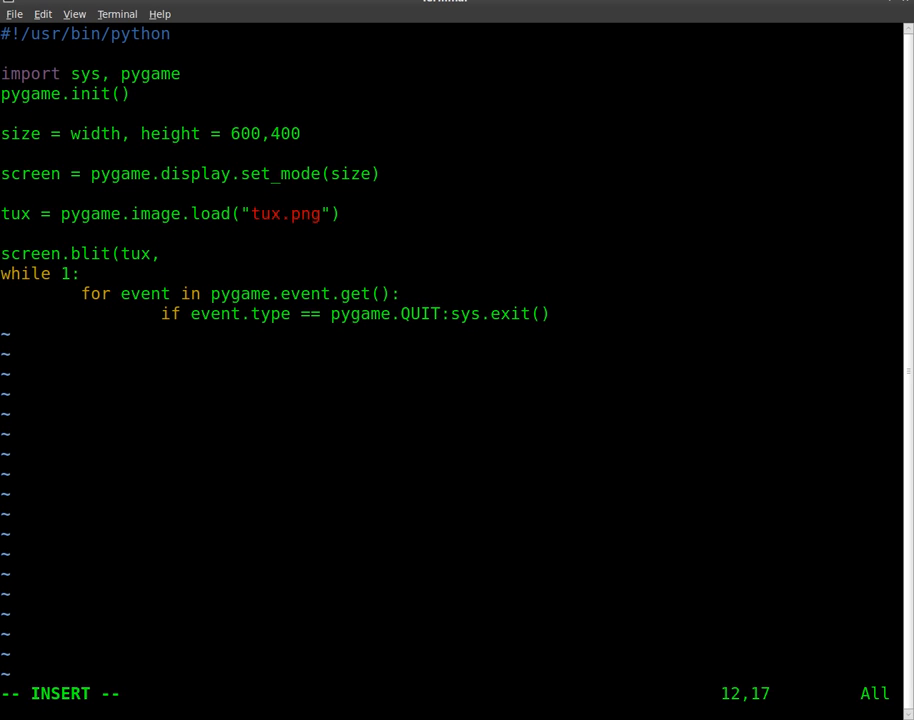
type("(")
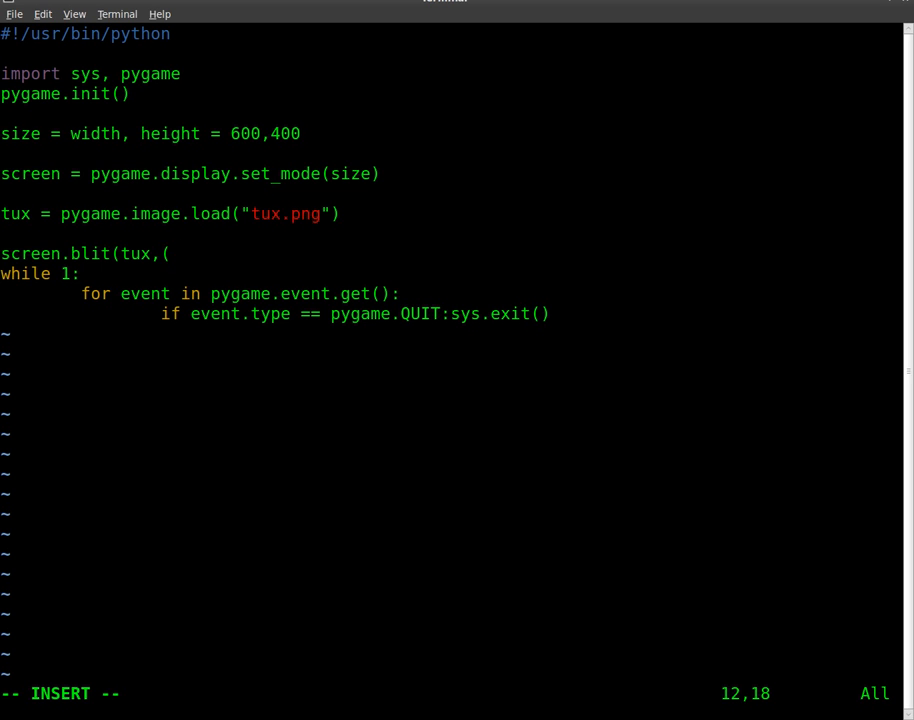
type("200")
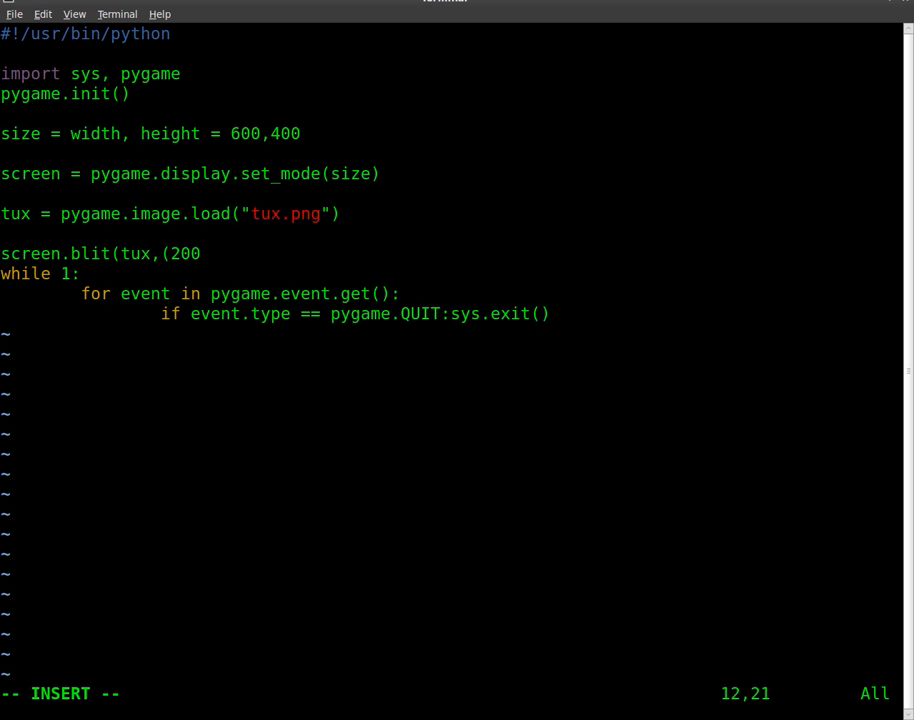
type(",200")
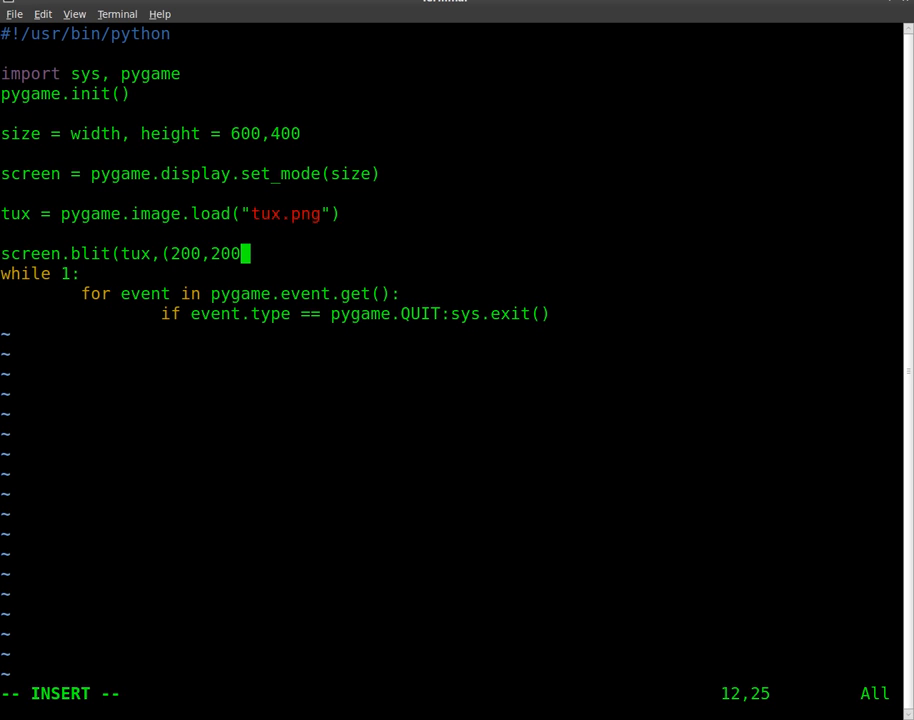
type(")")
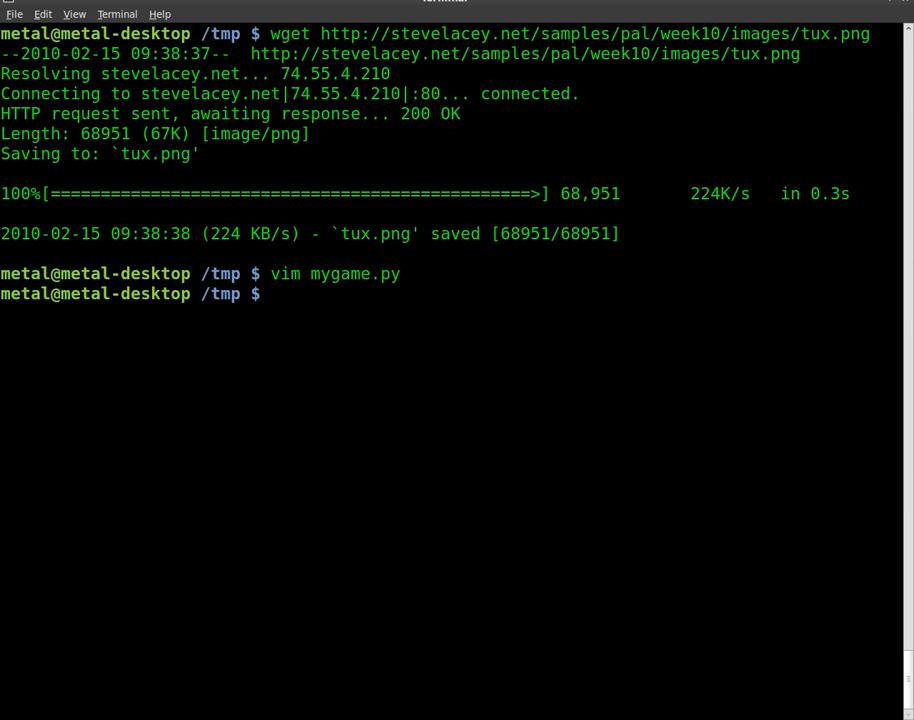
- Clear the terminal, run ./mygame.py, close its blank window, and start vim mygame.py again
type("clear")
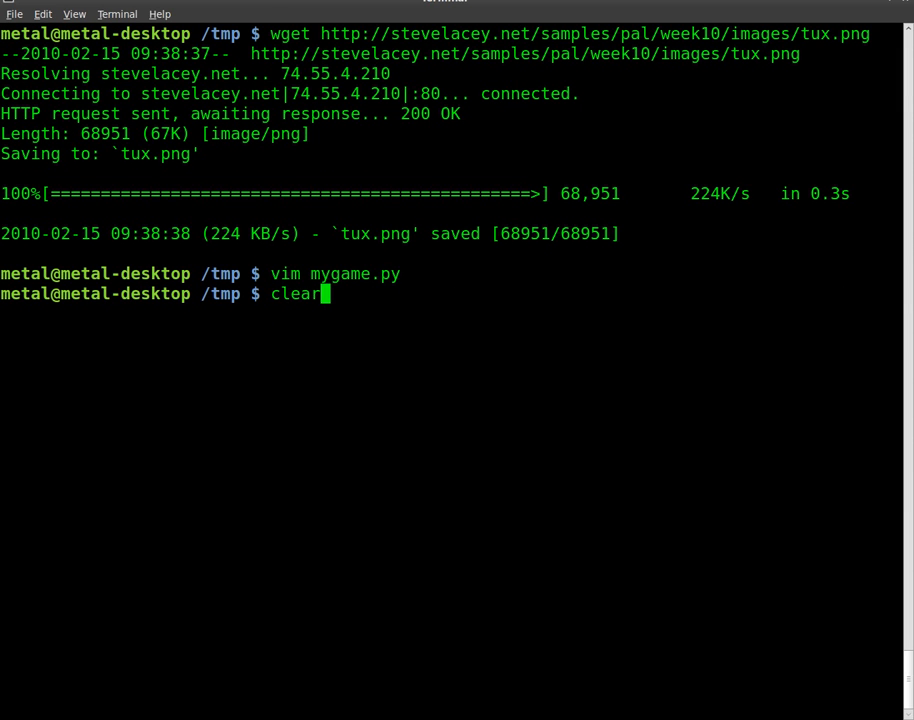
key("Return")
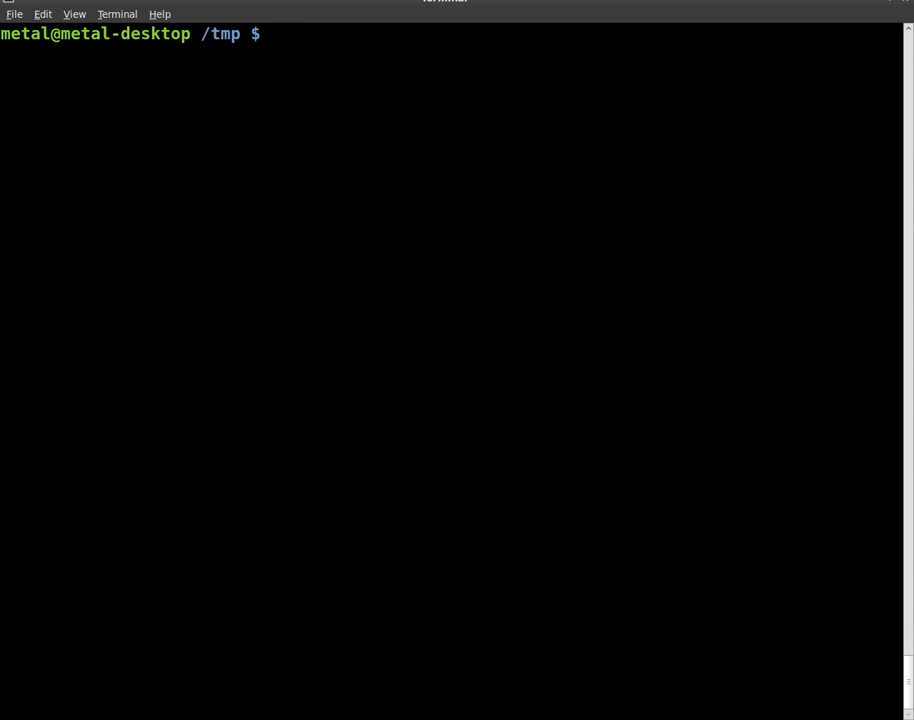
type("./mygame.py")
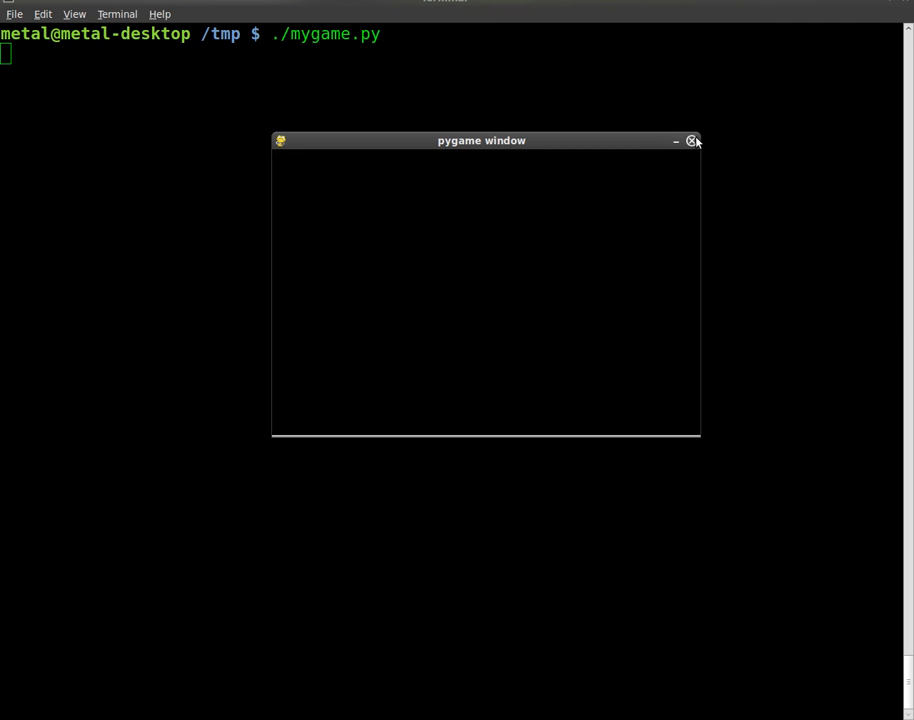
left_click(692, 140)
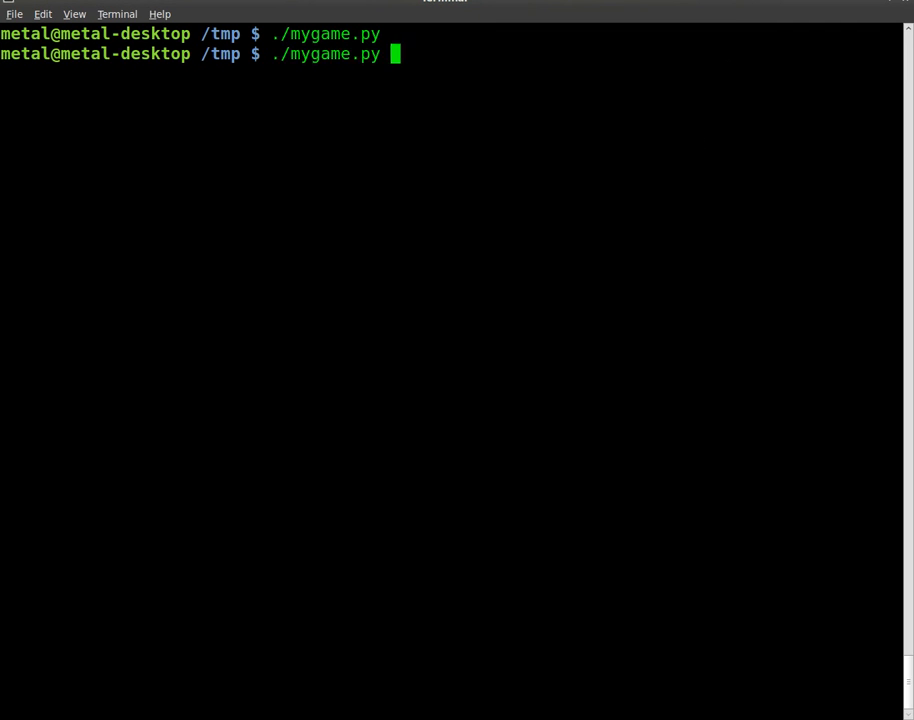
type("vim mygame.py")
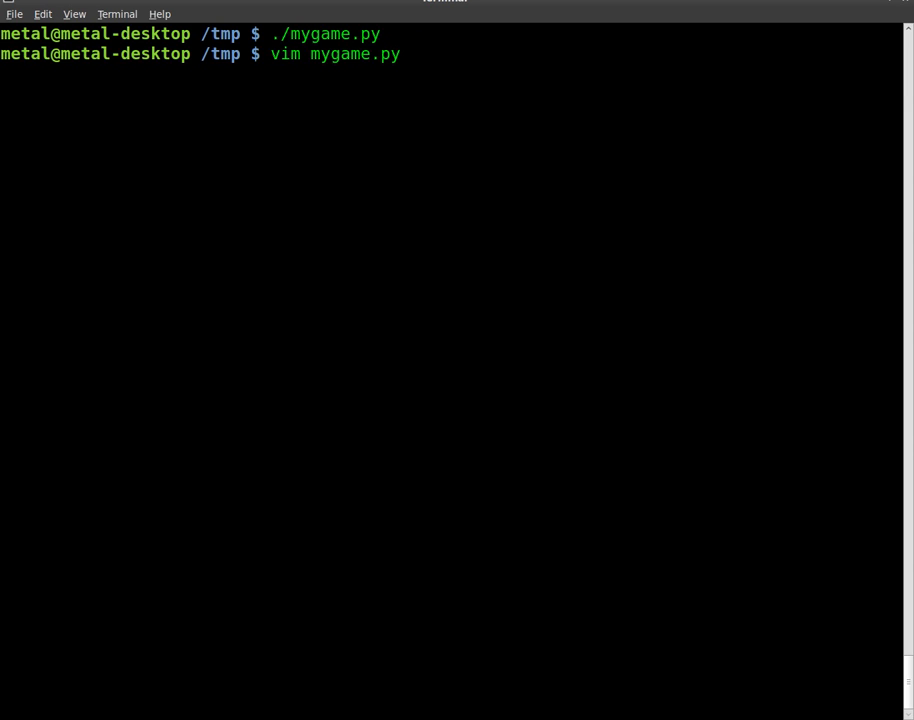
- Write pygame.display.flip() on the line before while 1: in mygame.py
key("Return")
type("y")
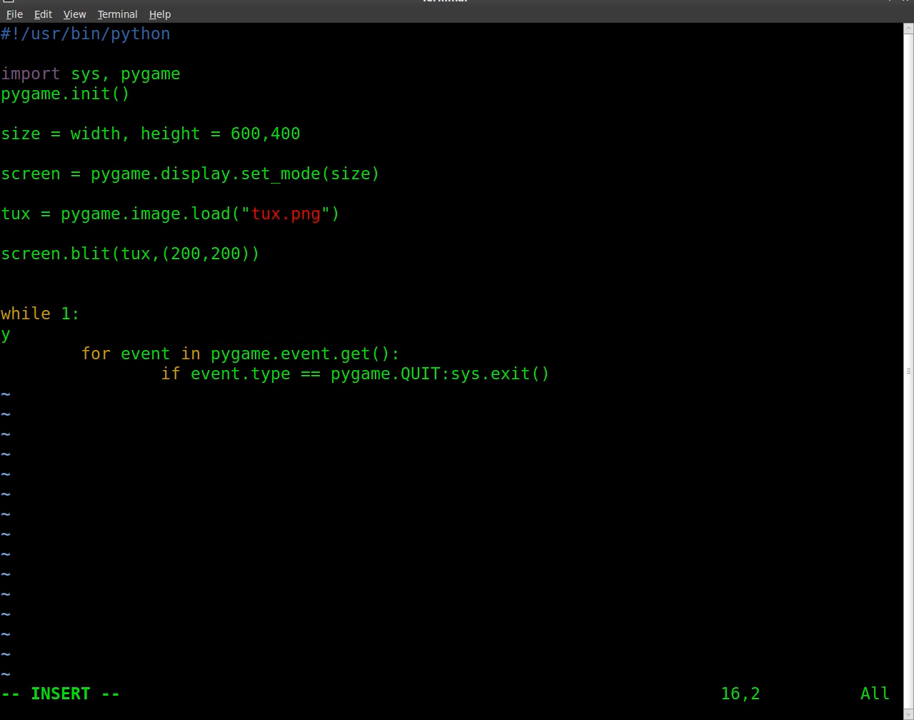
type(".flip")
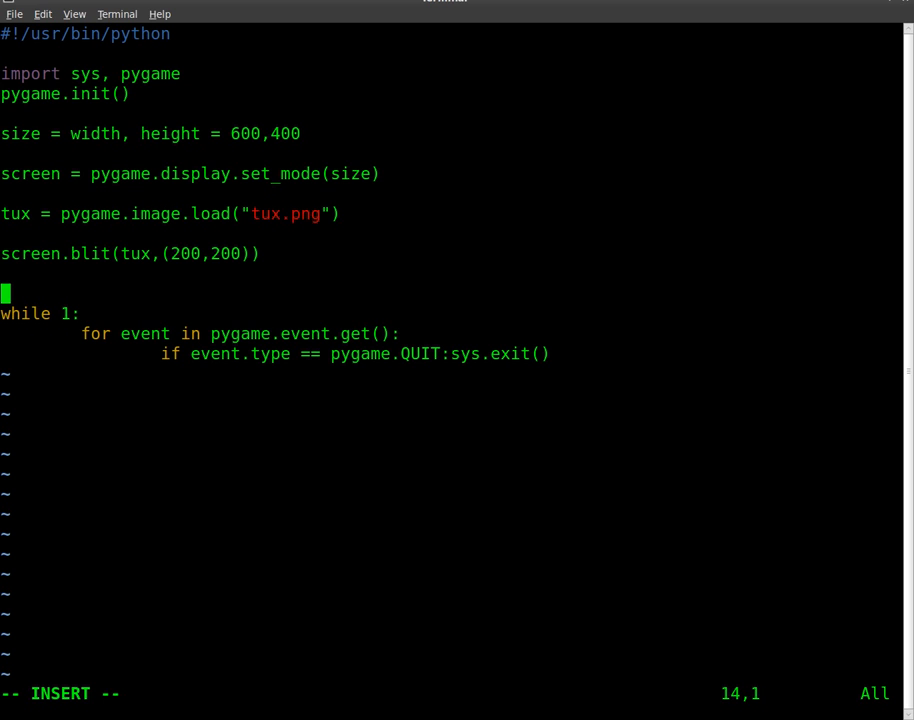
type("pygame.")
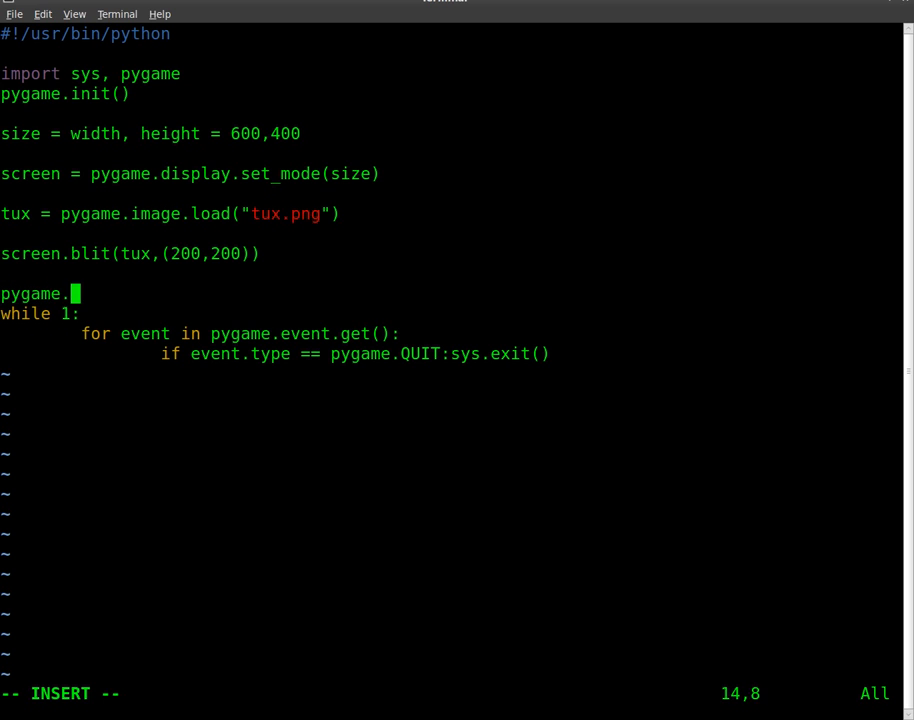
type("display.")
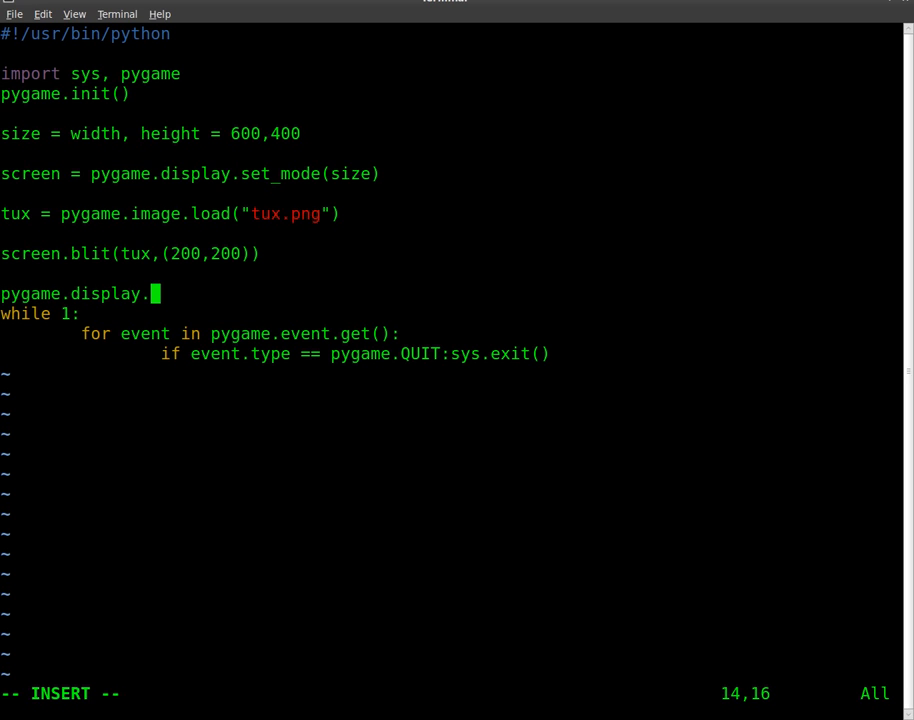
type("flip")
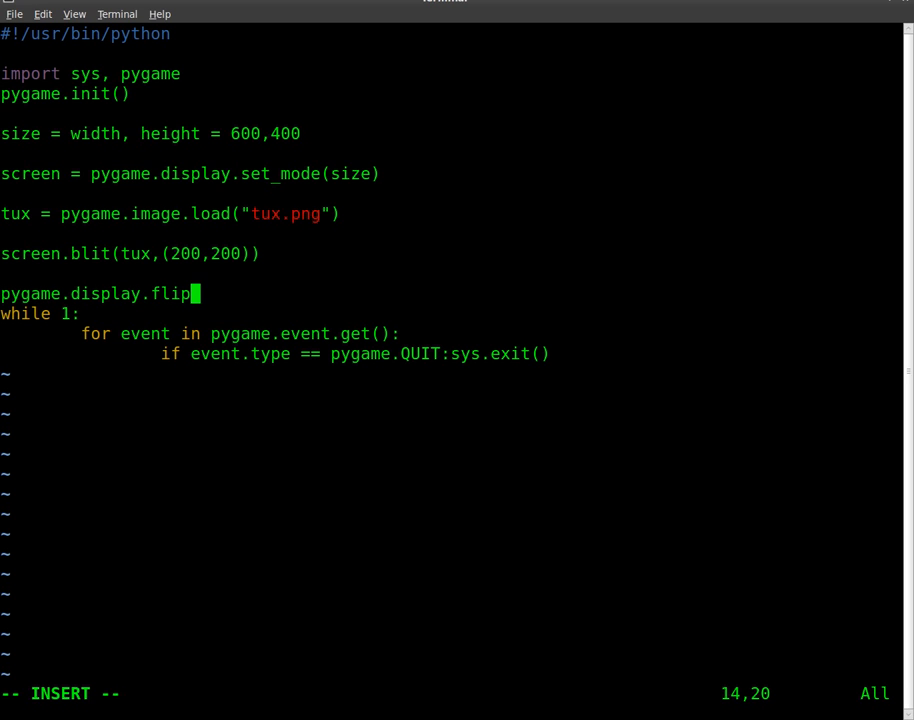
type("()")
type("./mygame.py")
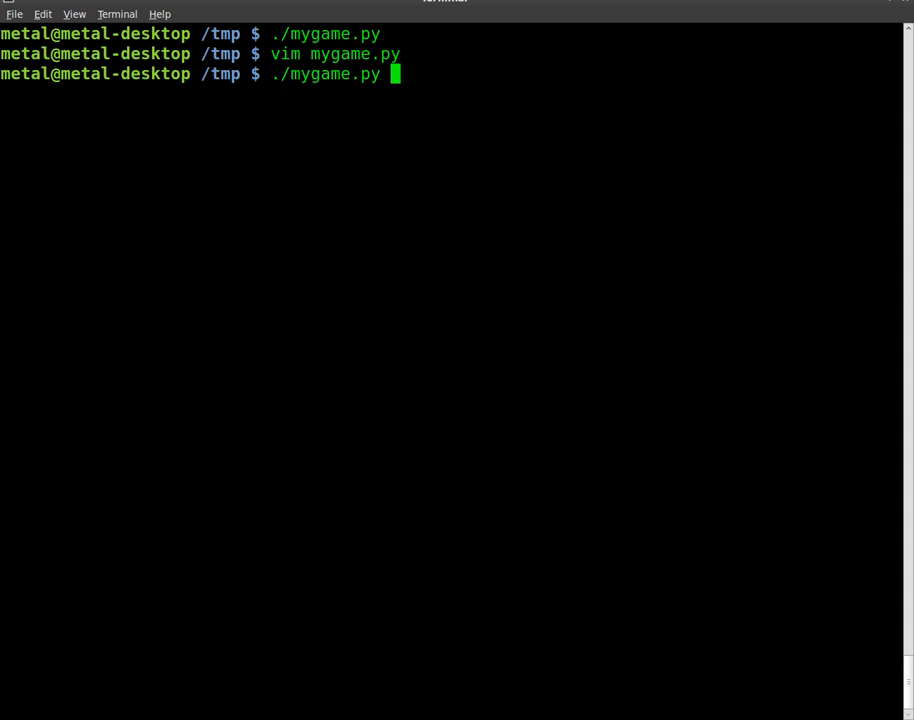
- Run ./mygame.py and see Tux drawn at (200,200) in the pygame window
key("Return")
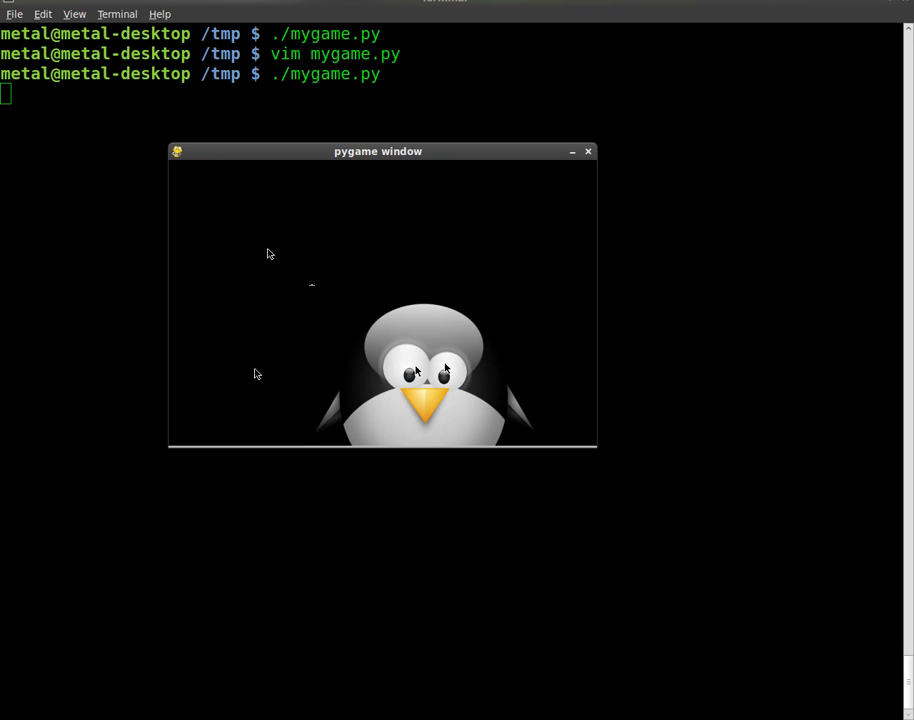
mouse_move(302, 176)
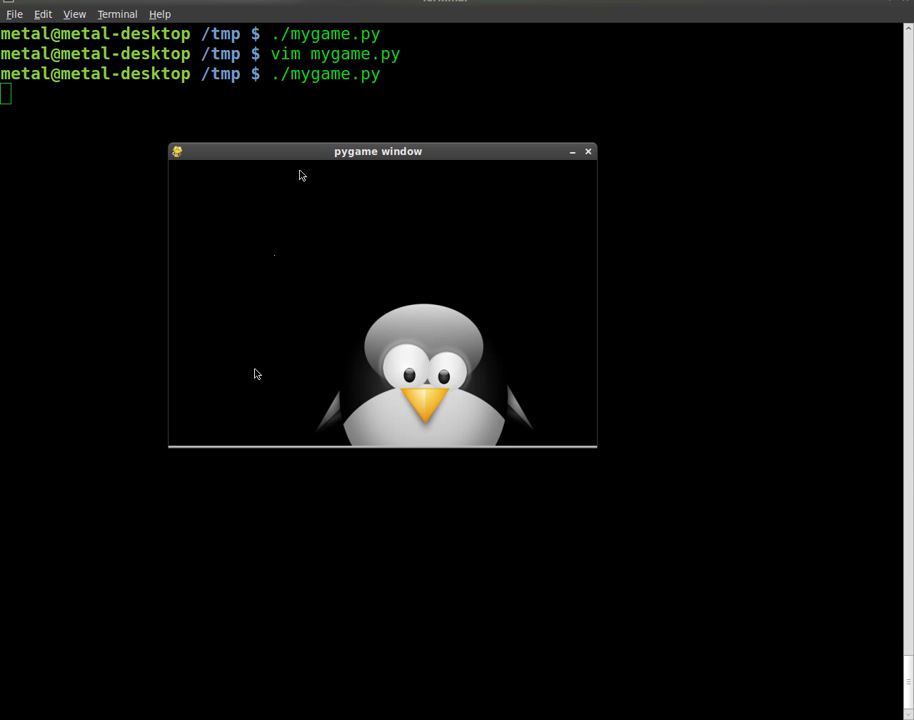
mouse_move(324, 296)
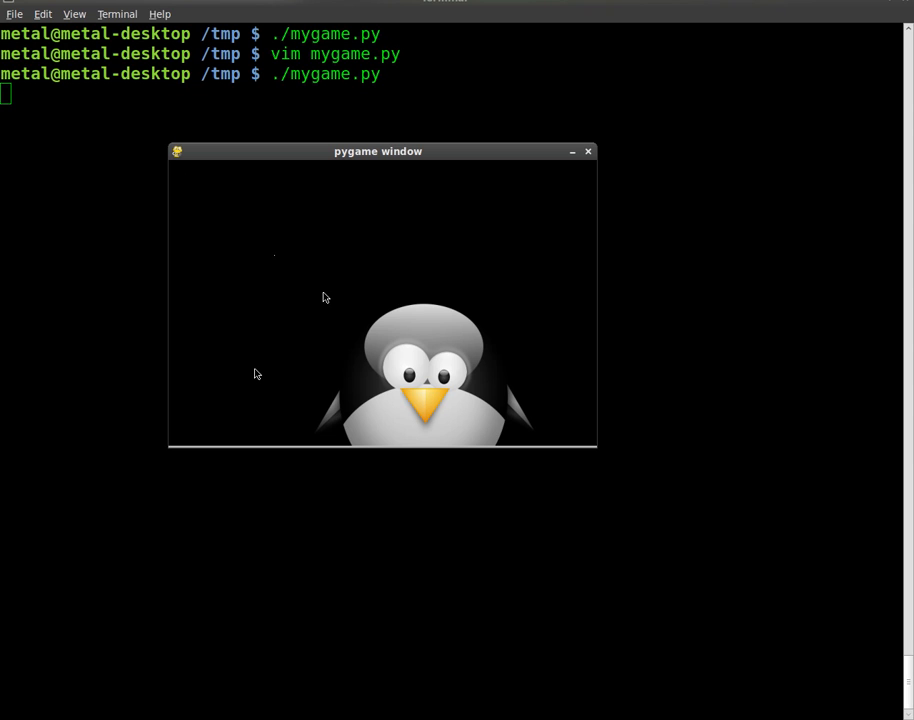
mouse_move(588, 152)
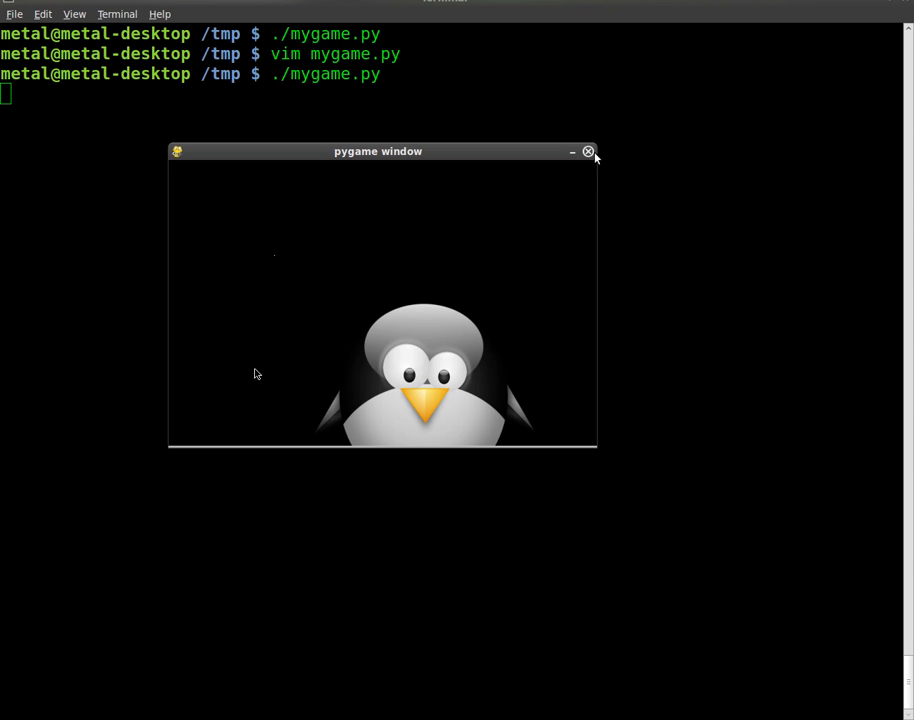
left_click(588, 152)
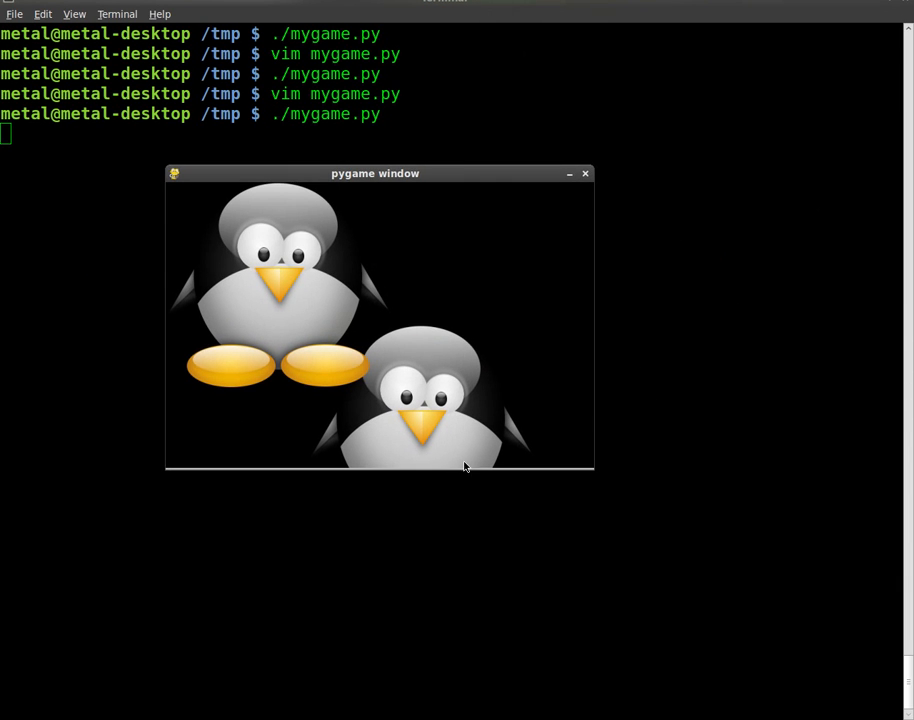
mouse_move(296, 256)
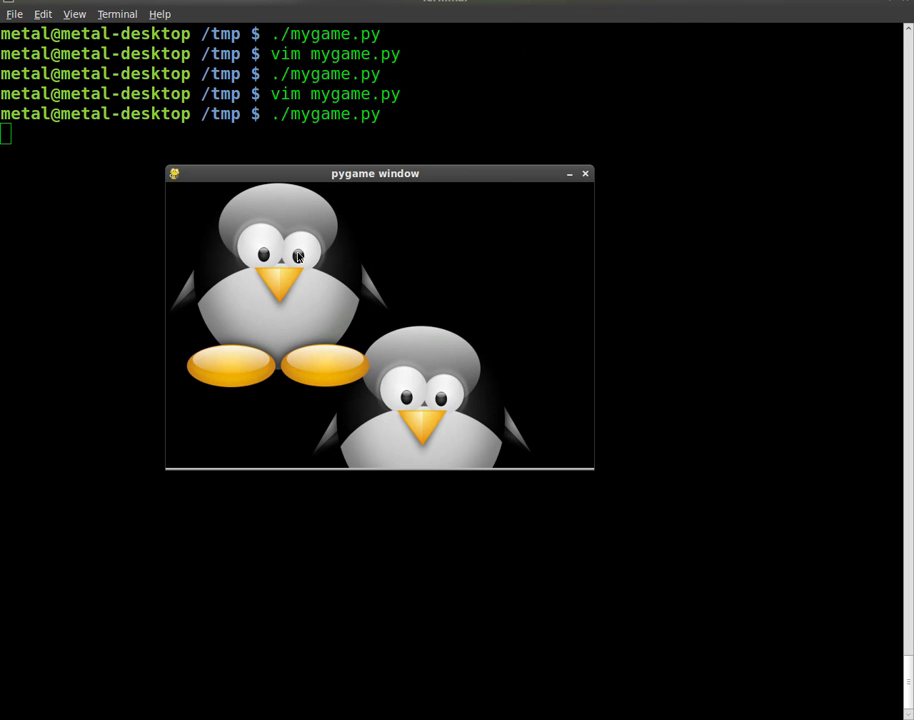
mouse_move(428, 388)
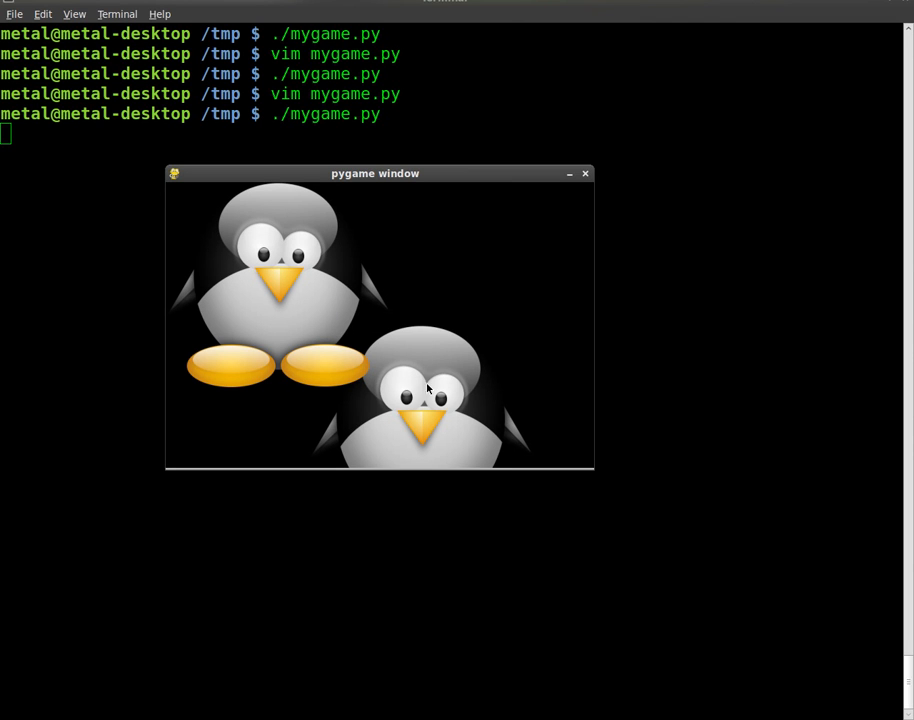
mouse_move(336, 324)
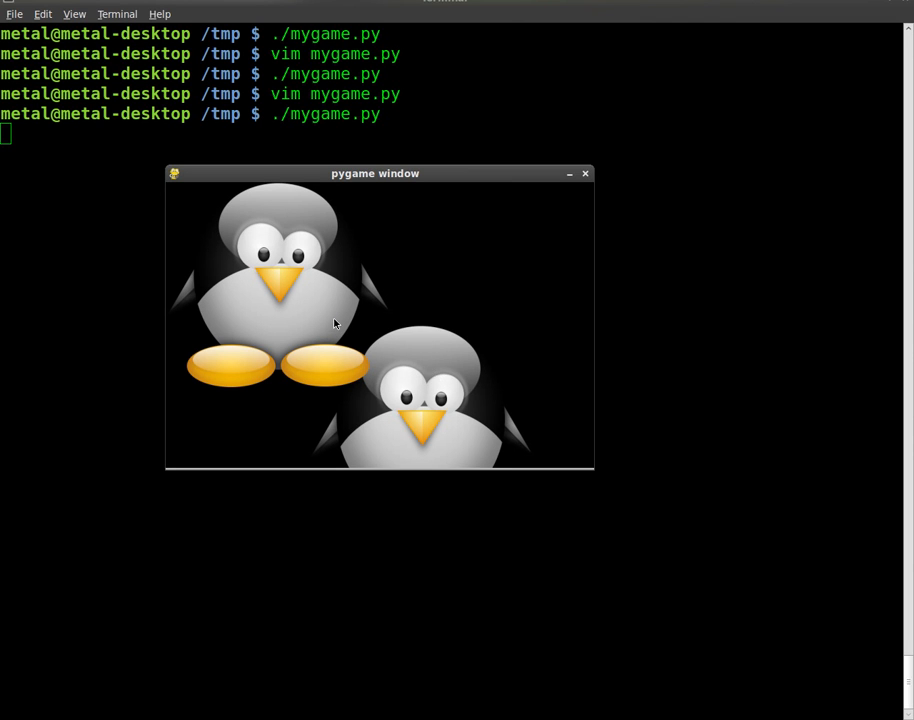
mouse_move(304, 290)
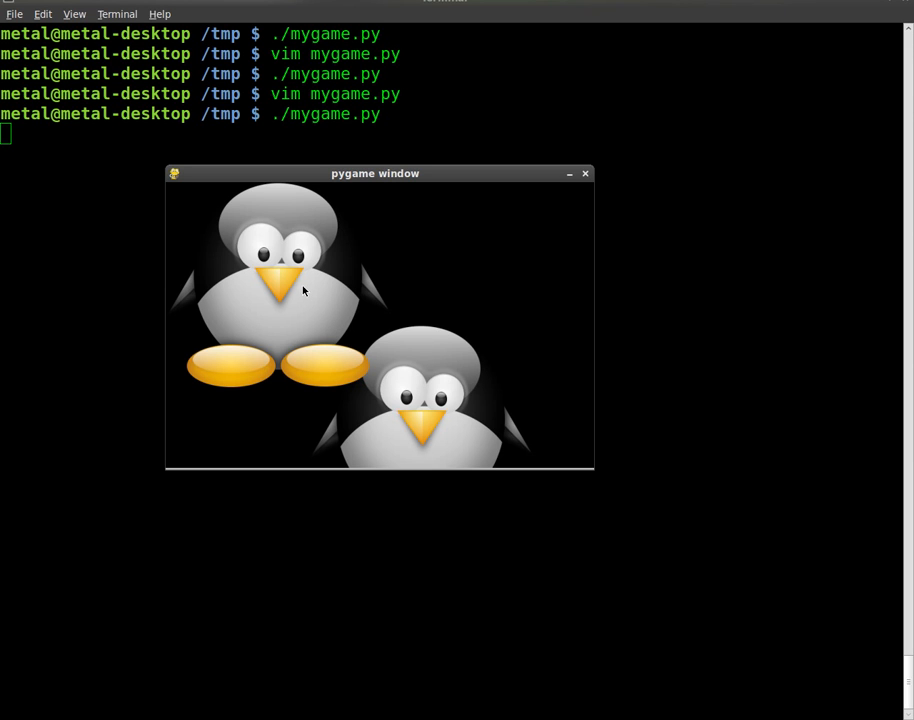
mouse_move(296, 294)
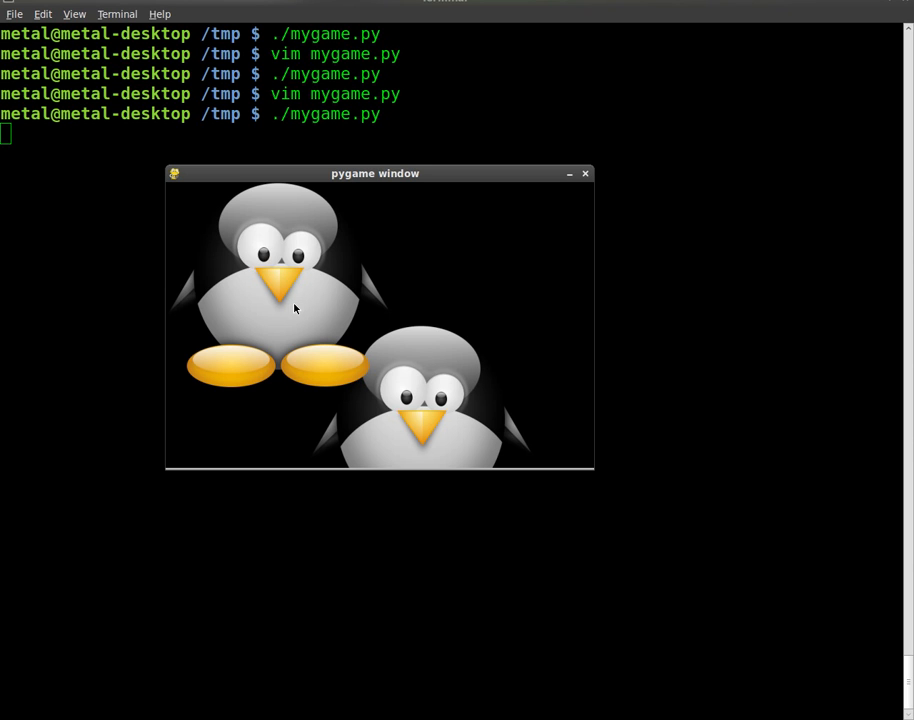
mouse_move(584, 172)
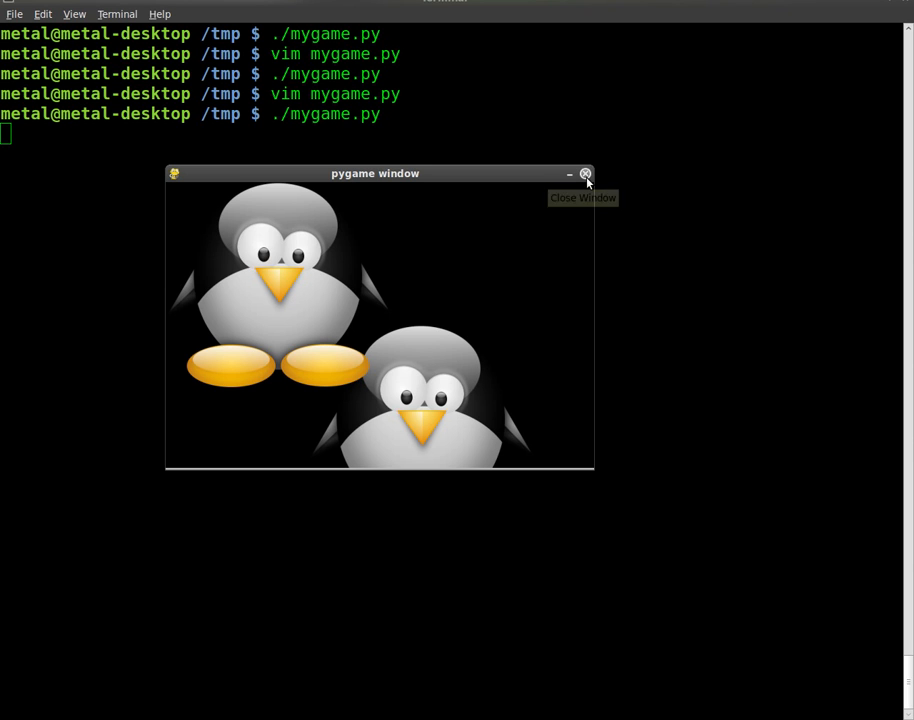
- Close the pygame window showing the two Tux images
left_click(586, 172)
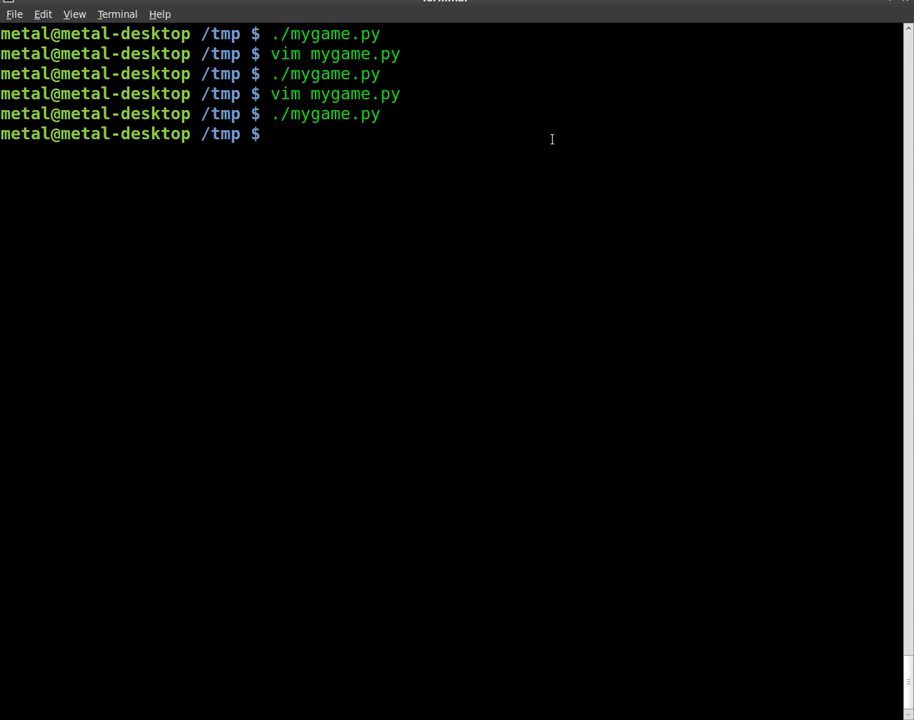
mouse_move(504, 104)
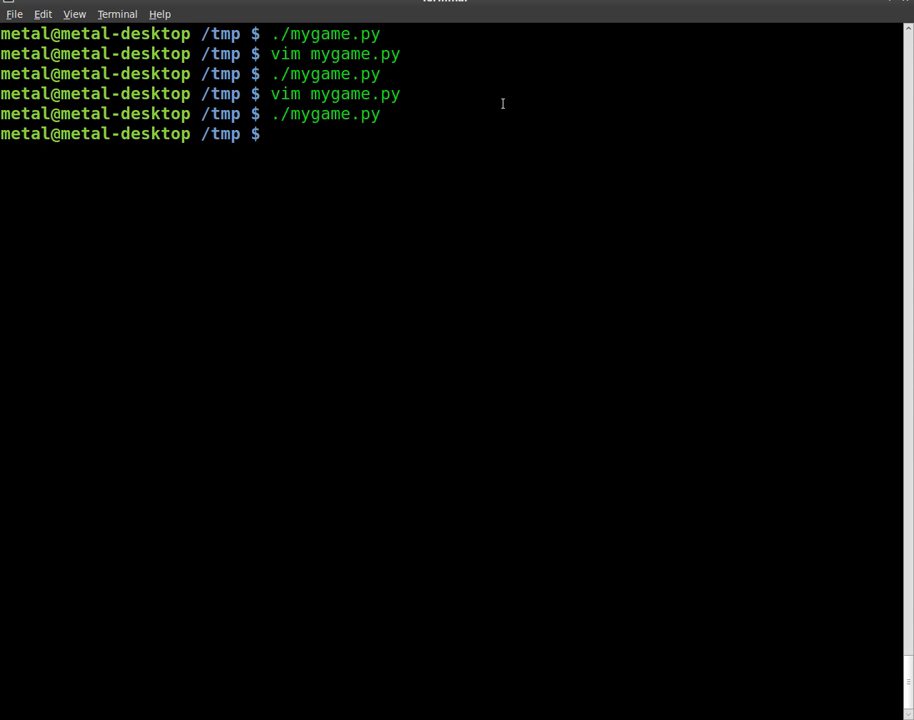